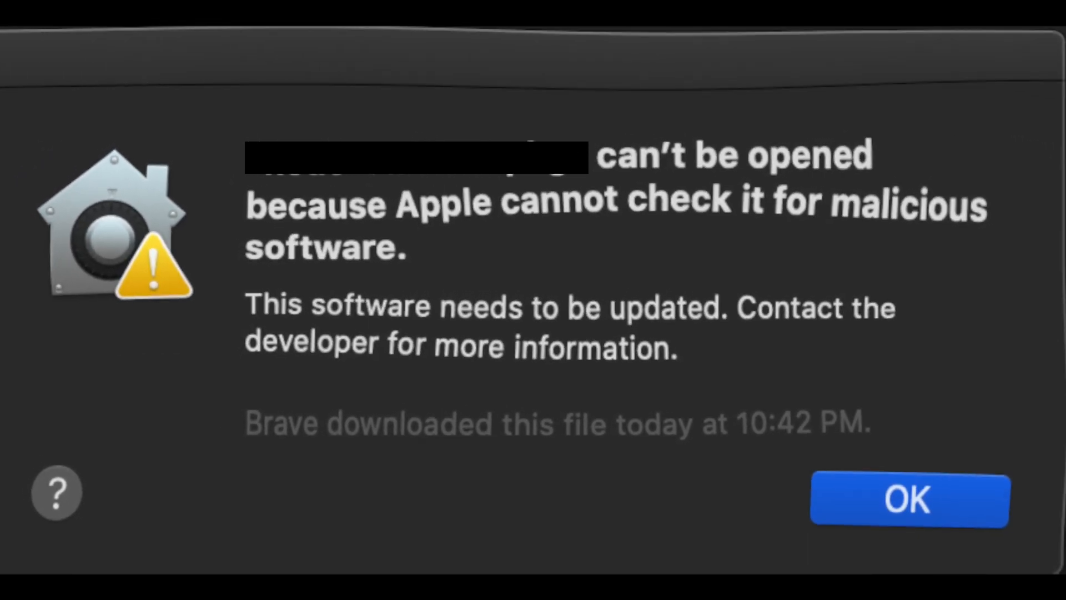
Dismiss the Gatekeeper cannot-be-opened warning and return to the Downloads folder.
left_click(909, 501)
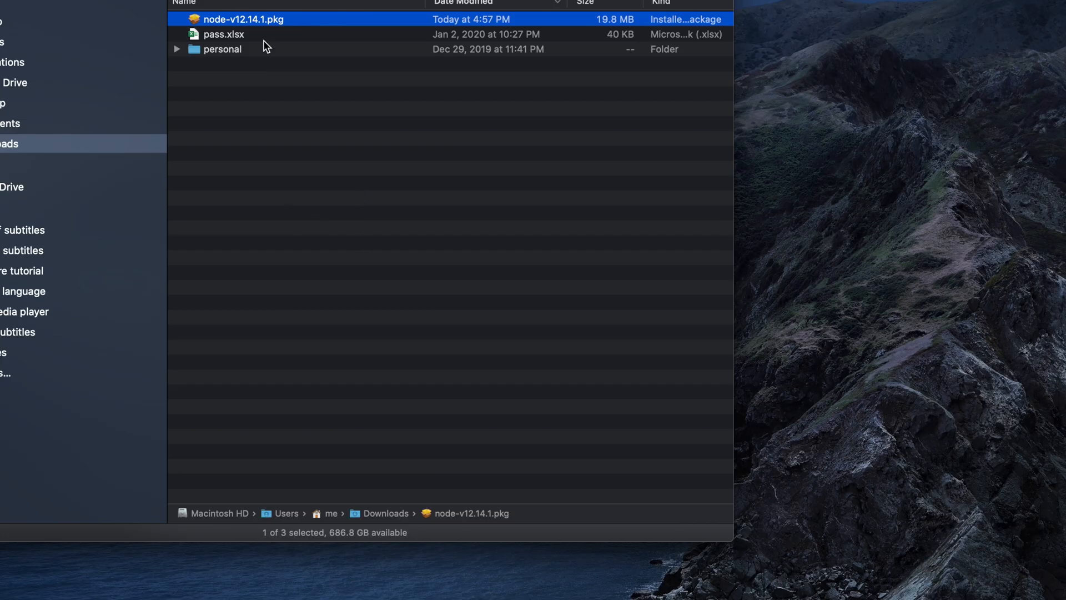
Attempt to launch node-v12.14.1.pkg from Downloads, triggering the Apple-cannot-check warning again.
double_click(240, 18)
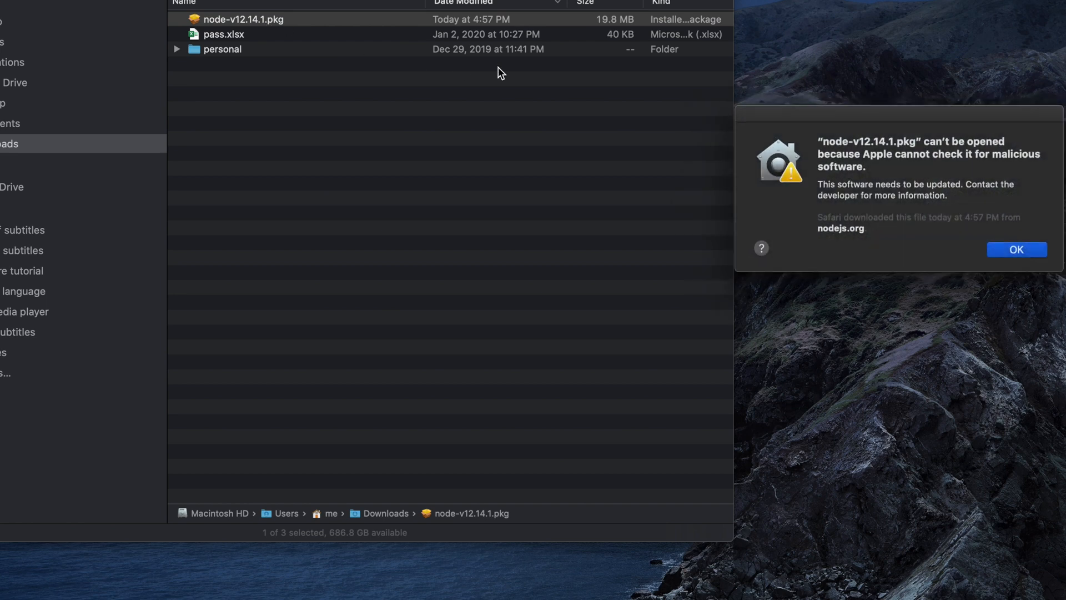
mouse_move(899, 182)
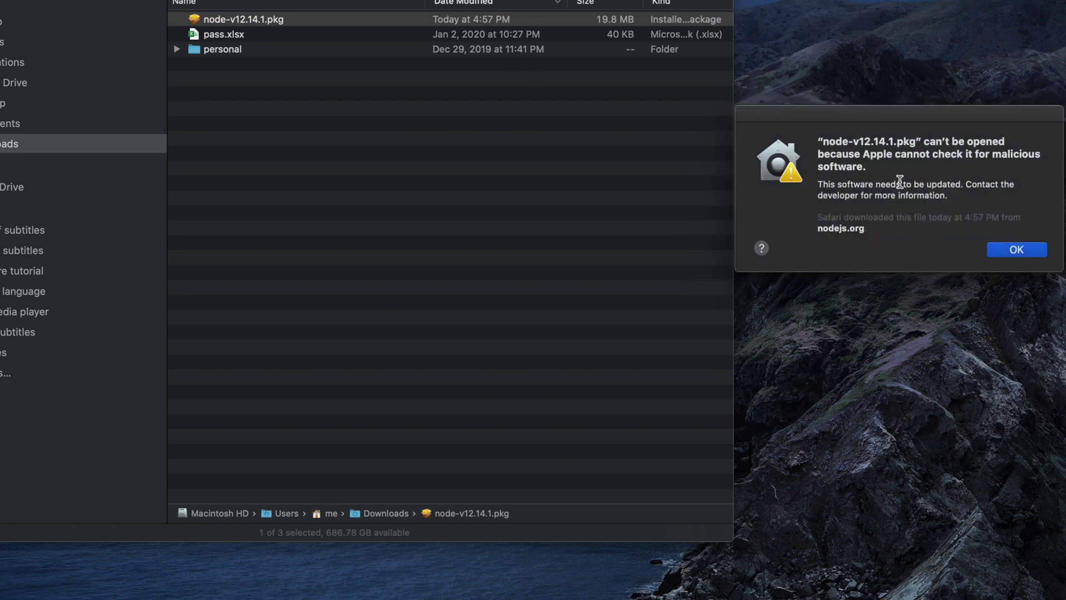
mouse_move(921, 202)
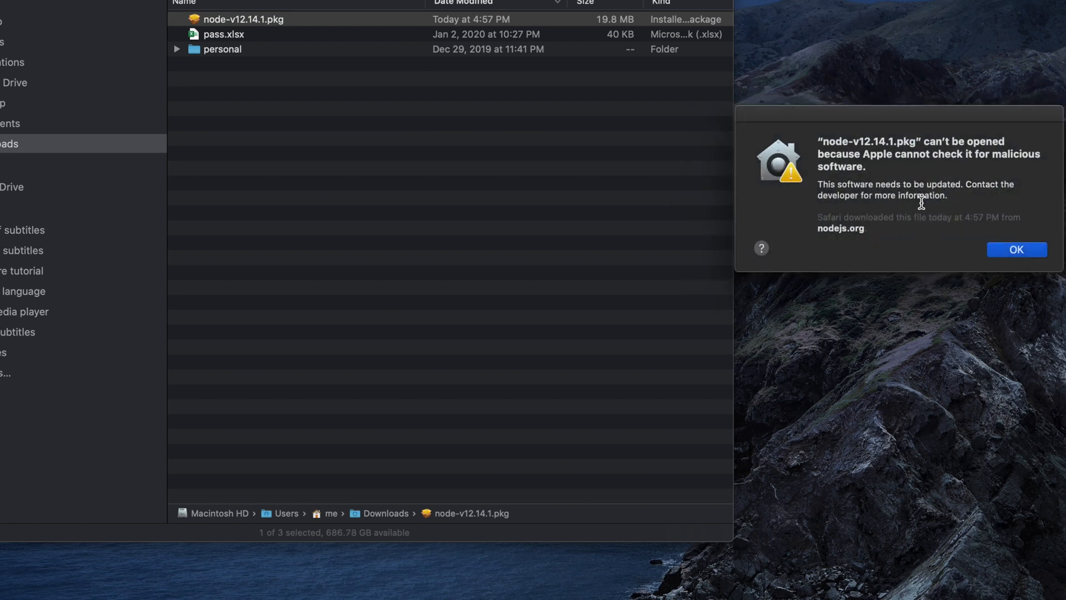
mouse_move(942, 200)
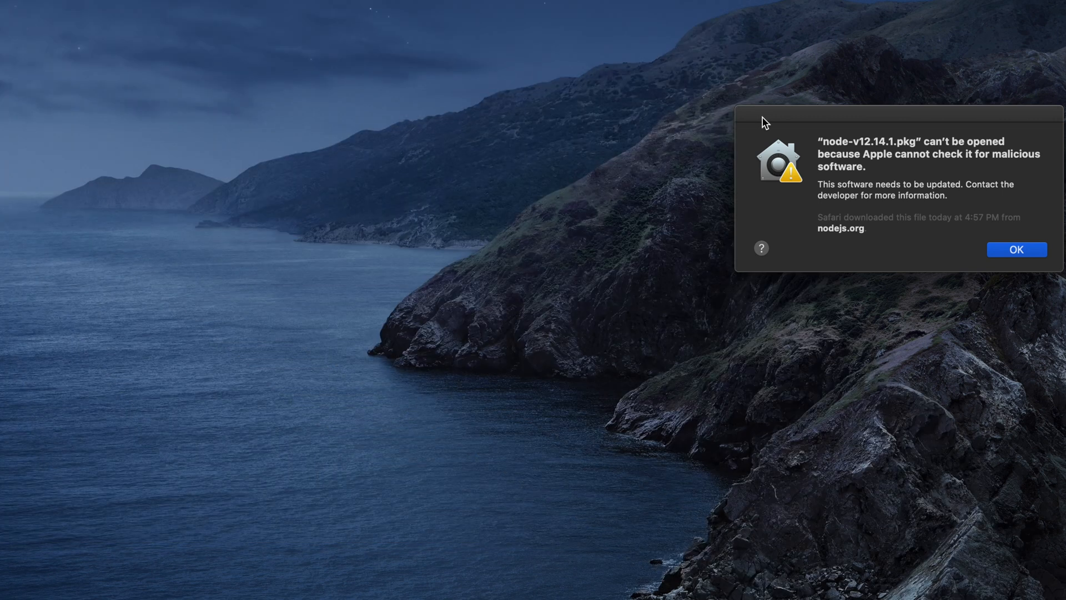
mouse_move(760, 247)
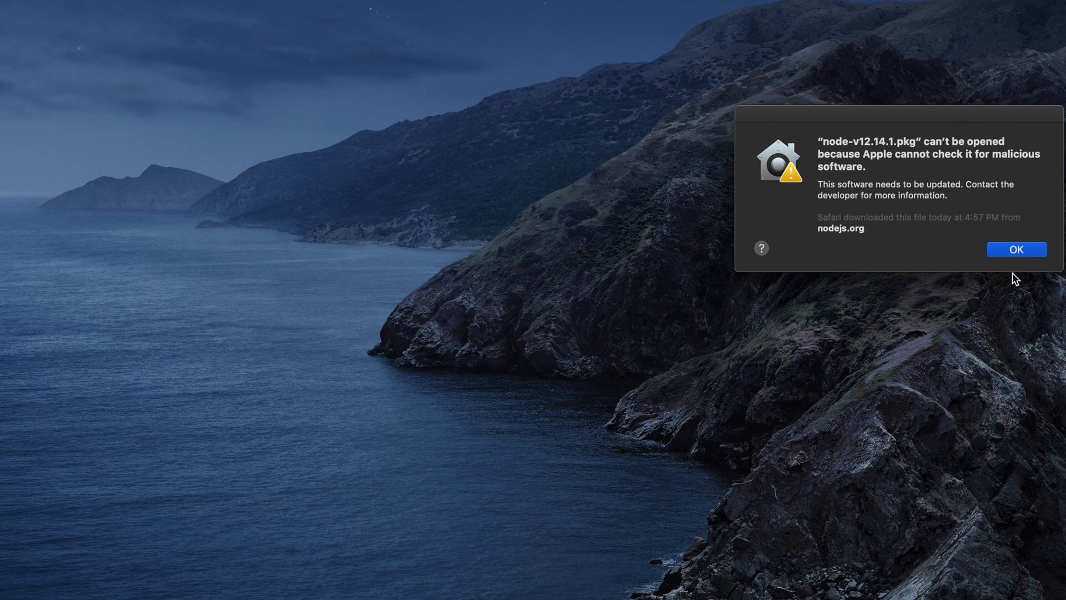
left_click(1017, 248)
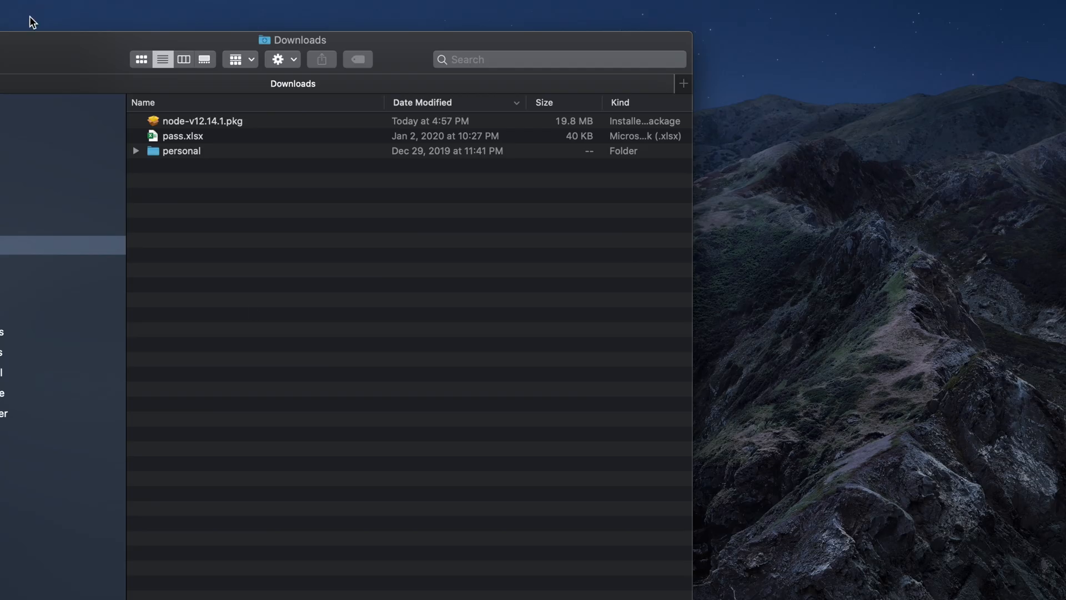
left_click(202, 121)
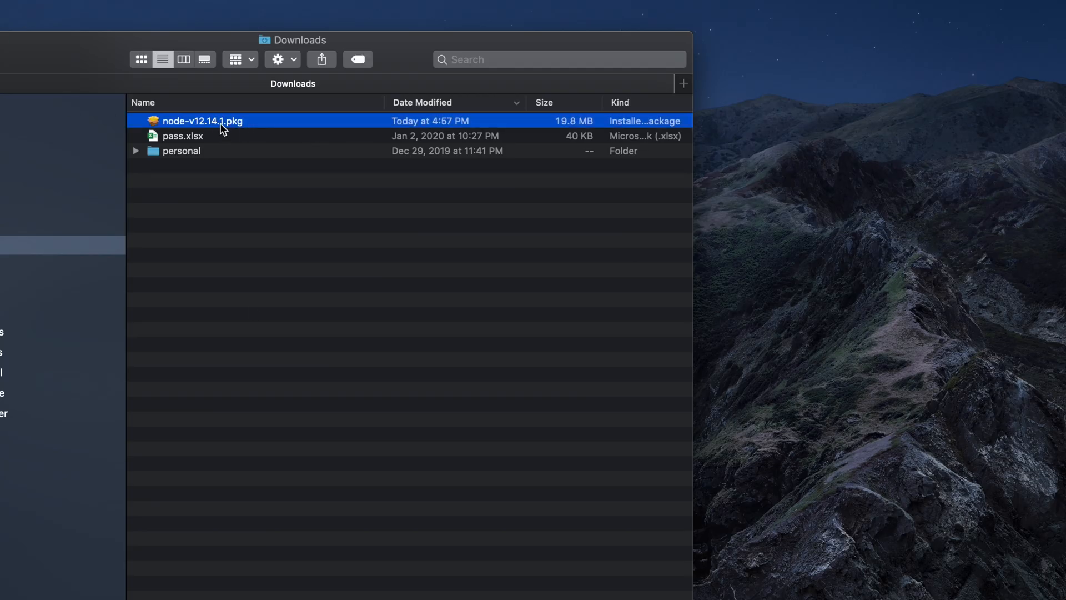
double_click(202, 121)
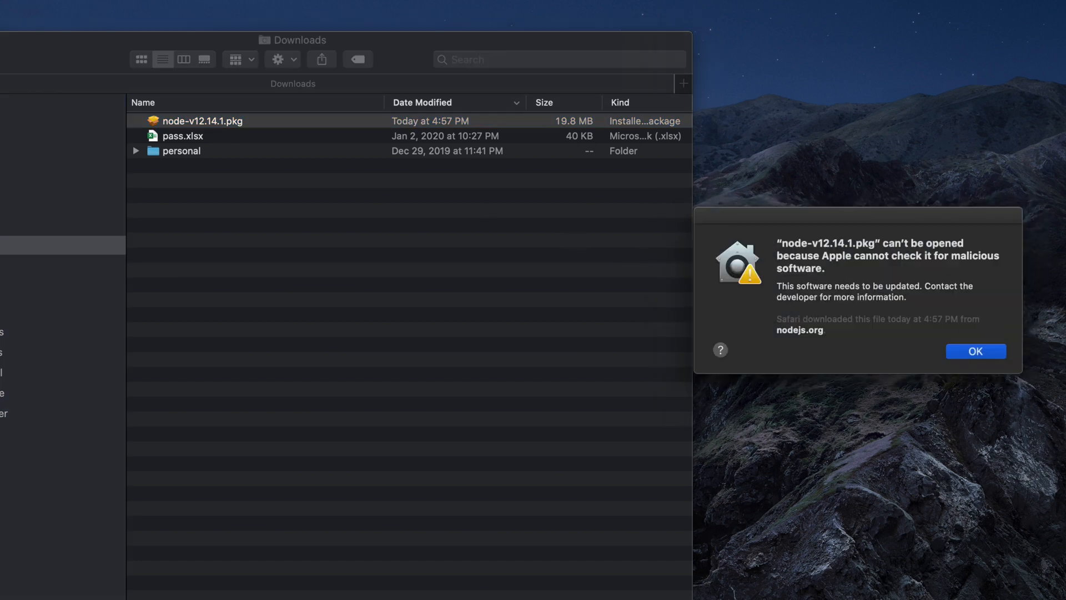
mouse_move(976, 351)
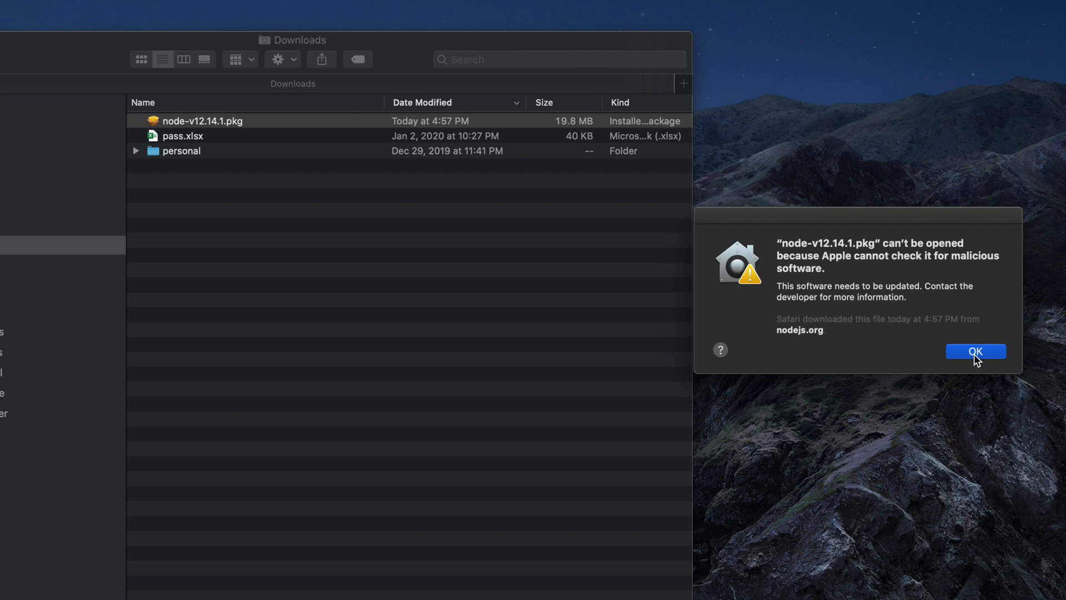
mouse_move(990, 366)
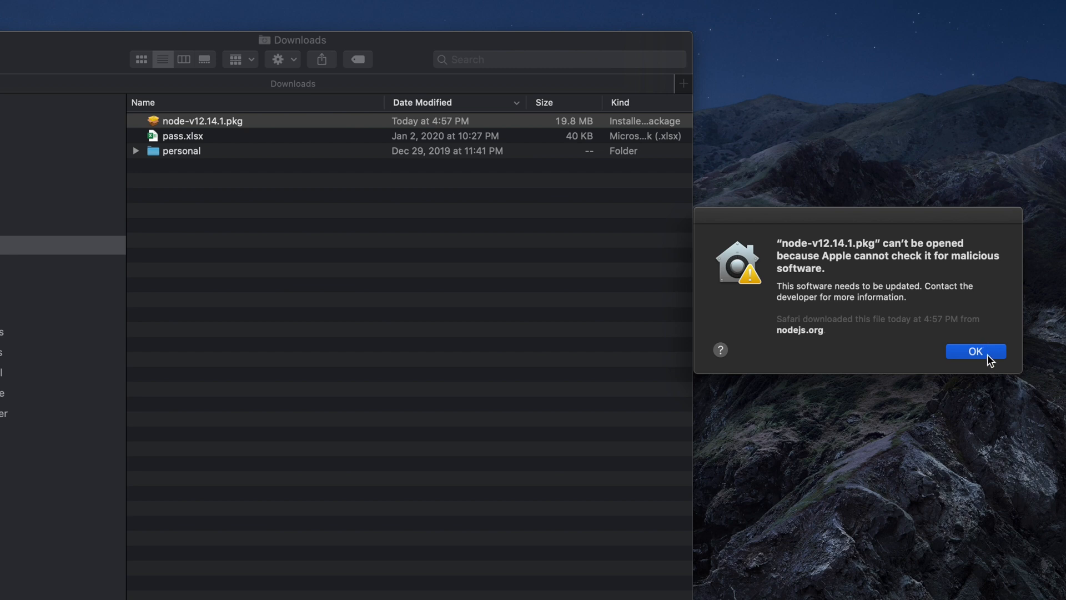
Dismiss the warning and open node-v12.14.1.pkg via the shortcut menu to get the open-anyway prompt.
left_click(975, 350)
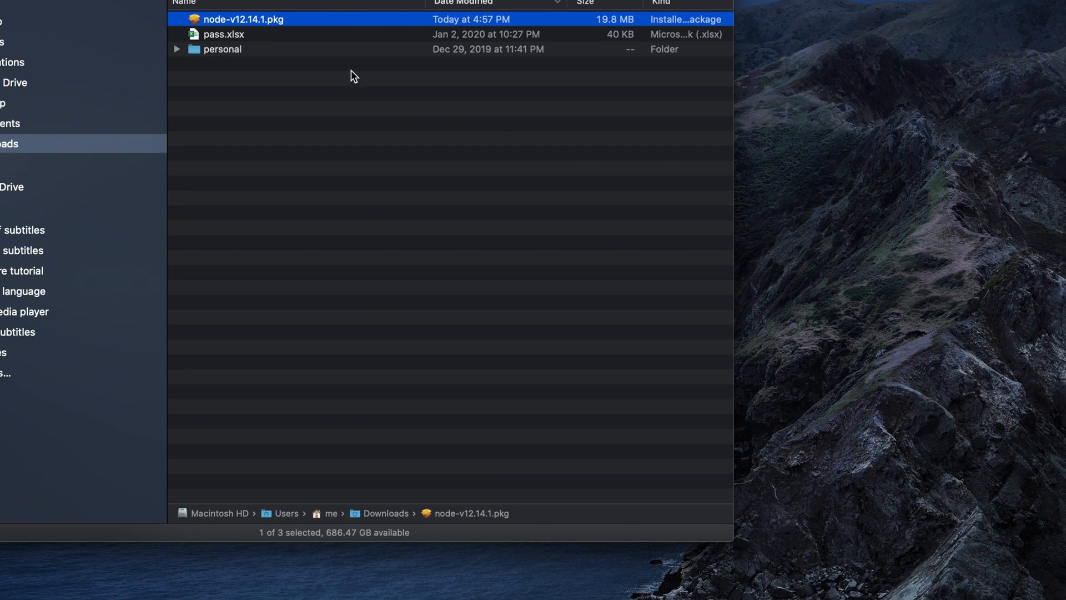
right_click(241, 18)
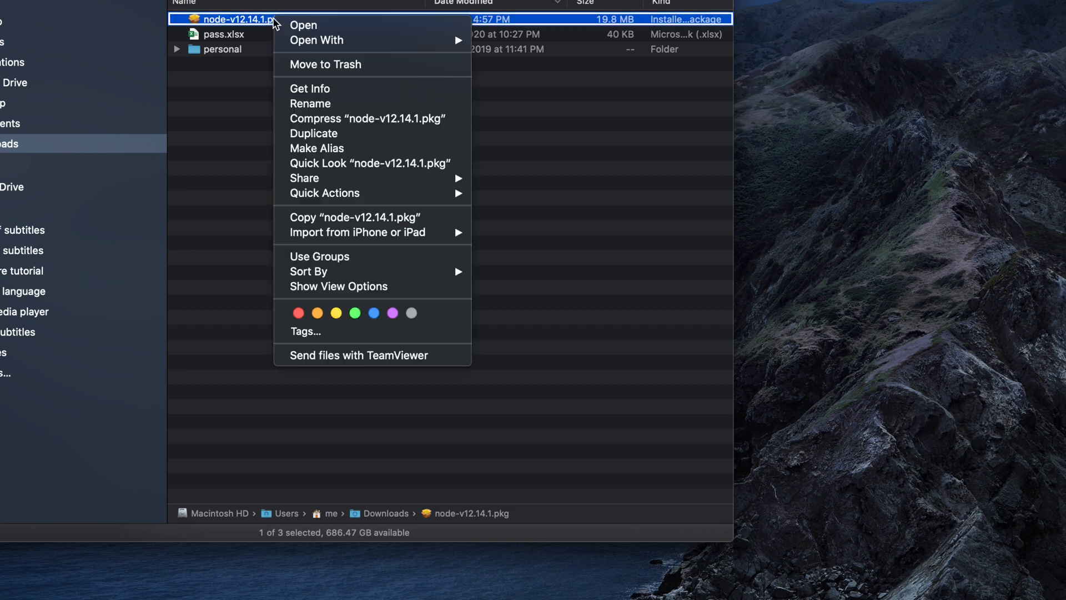
mouse_move(321, 26)
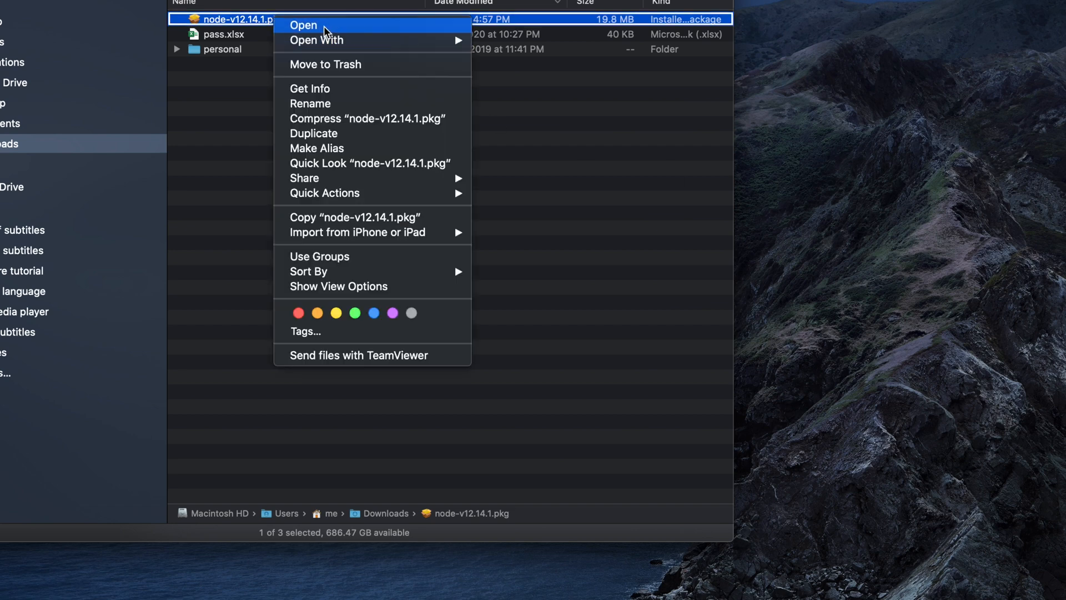
left_click(303, 25)
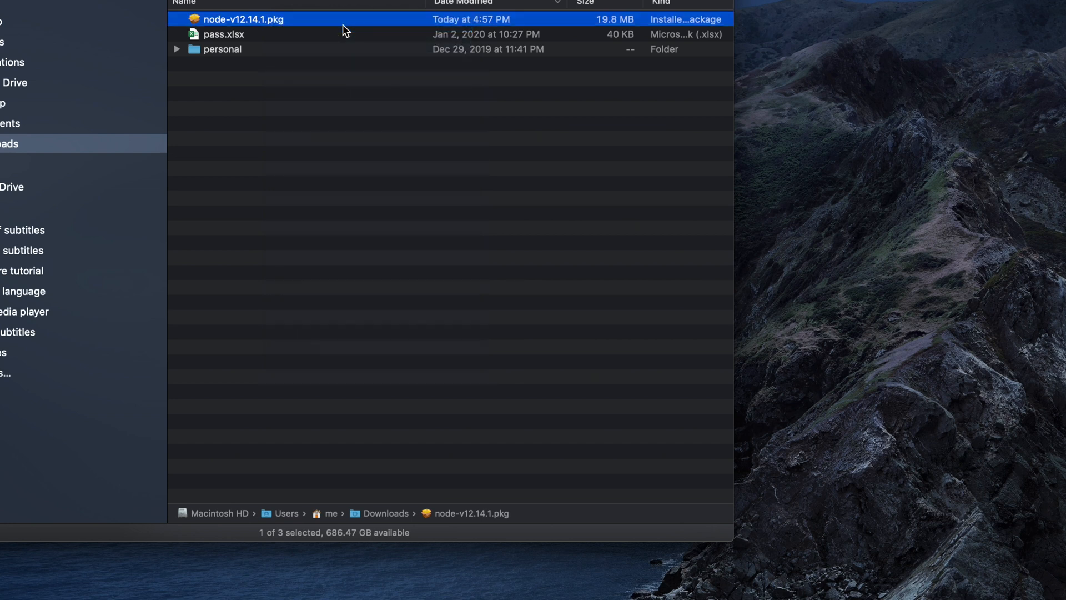
double_click(241, 19)
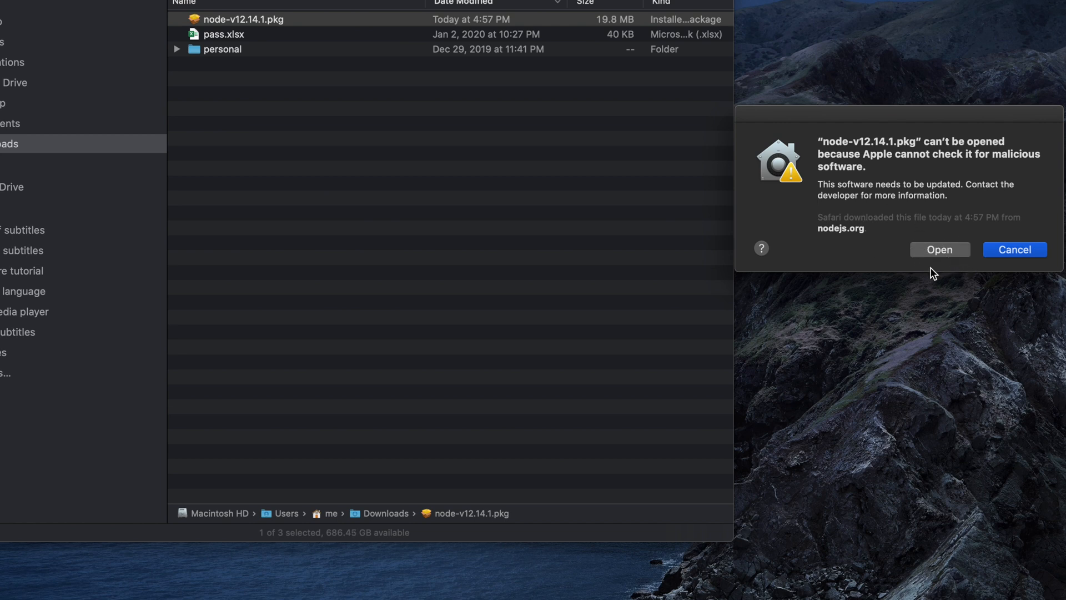
mouse_move(949, 257)
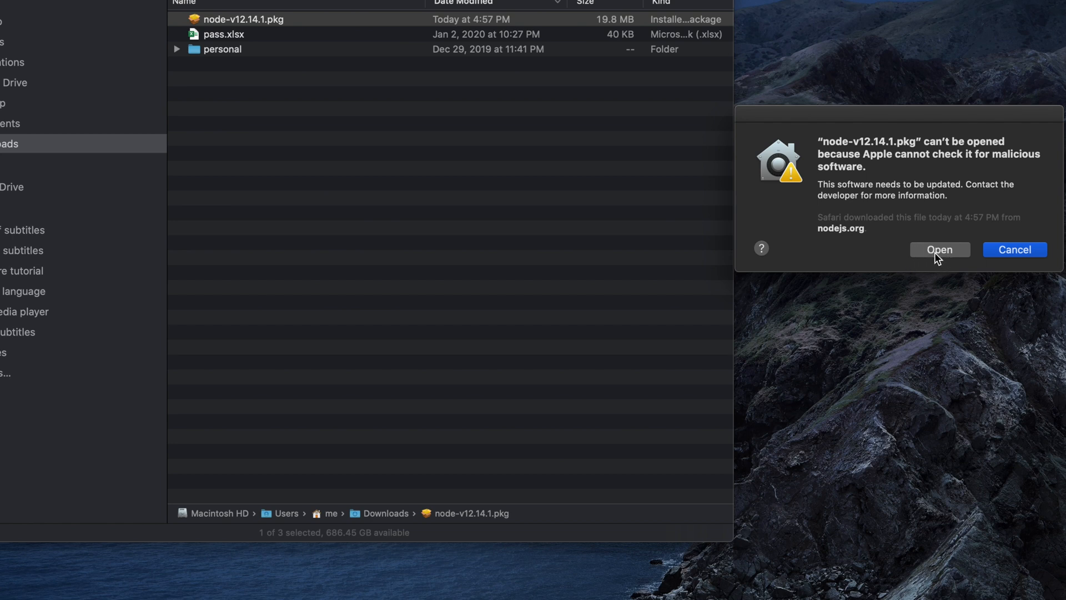
mouse_move(940, 261)
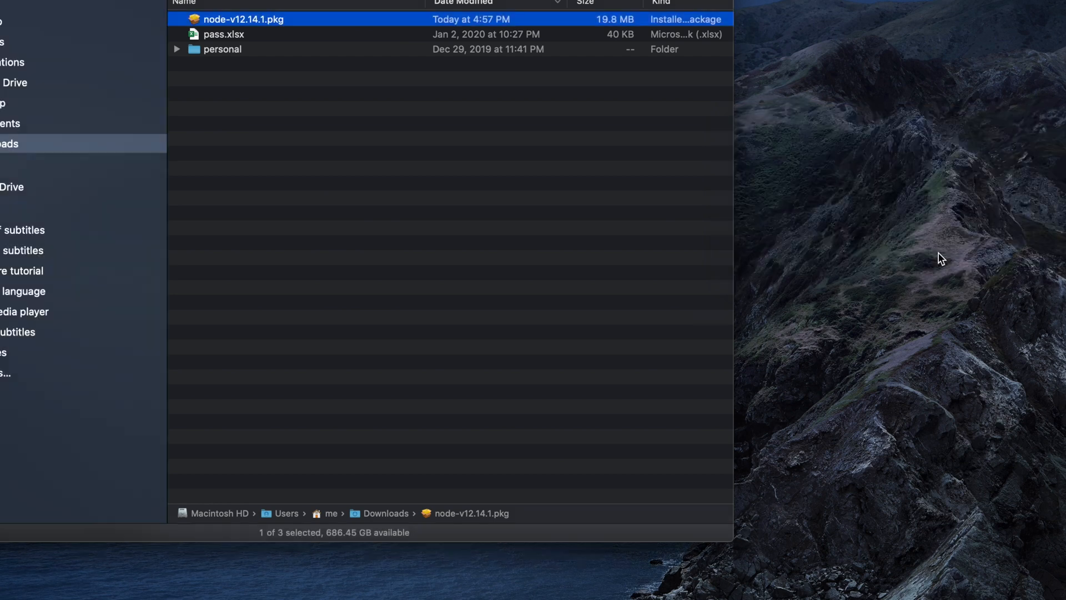
Confirm opening the unverified package, launching the Node.js v12.14.1 / npm v6.13.4 installer welcome screen.
double_click(238, 17)
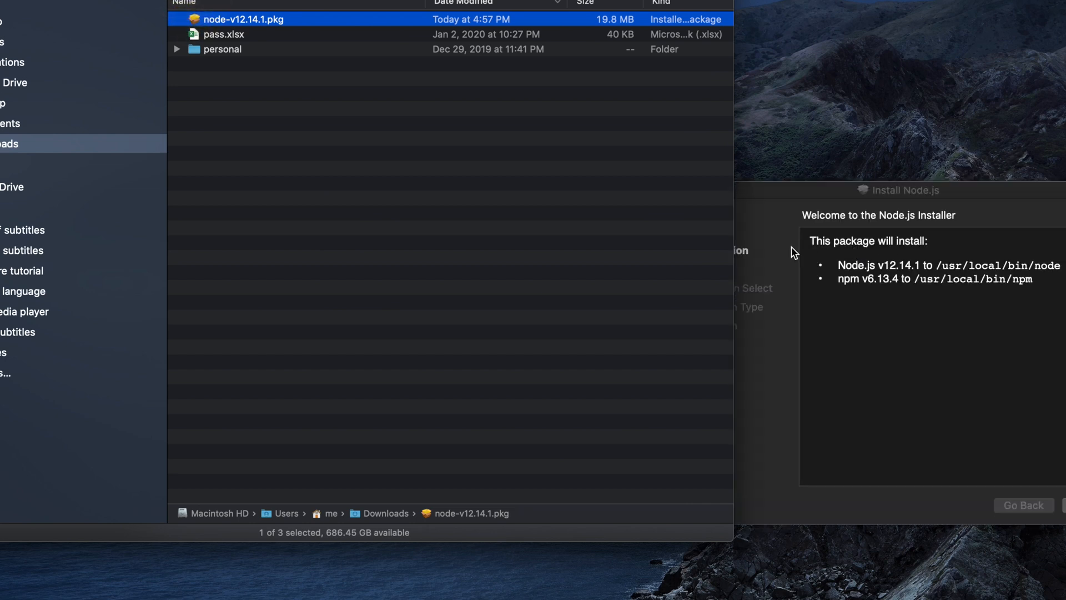
mouse_move(783, 252)
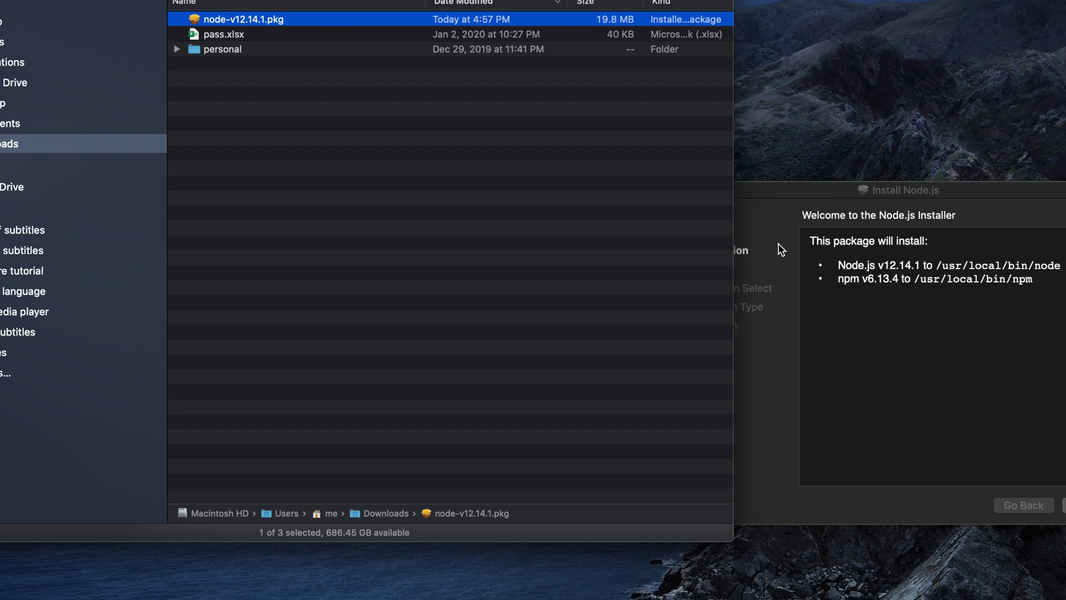
mouse_move(741, 242)
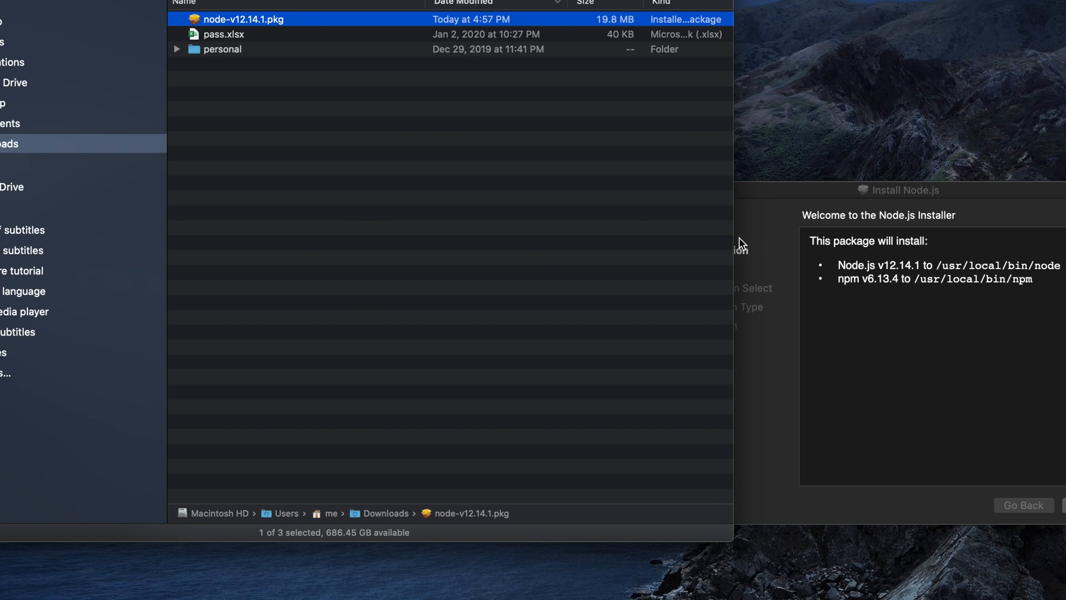
mouse_move(847, 300)
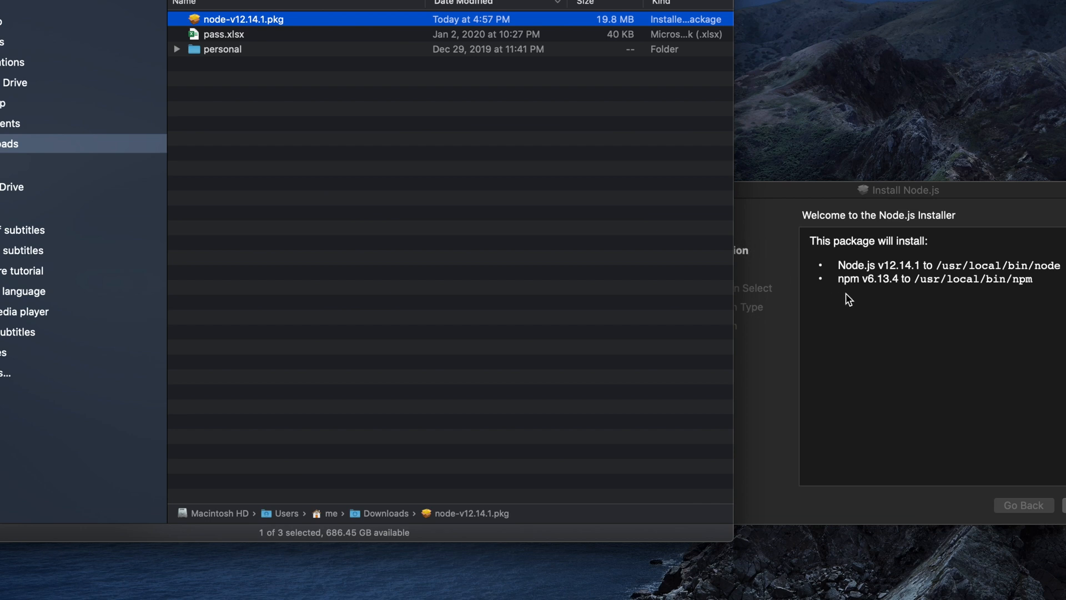
mouse_move(948, 337)
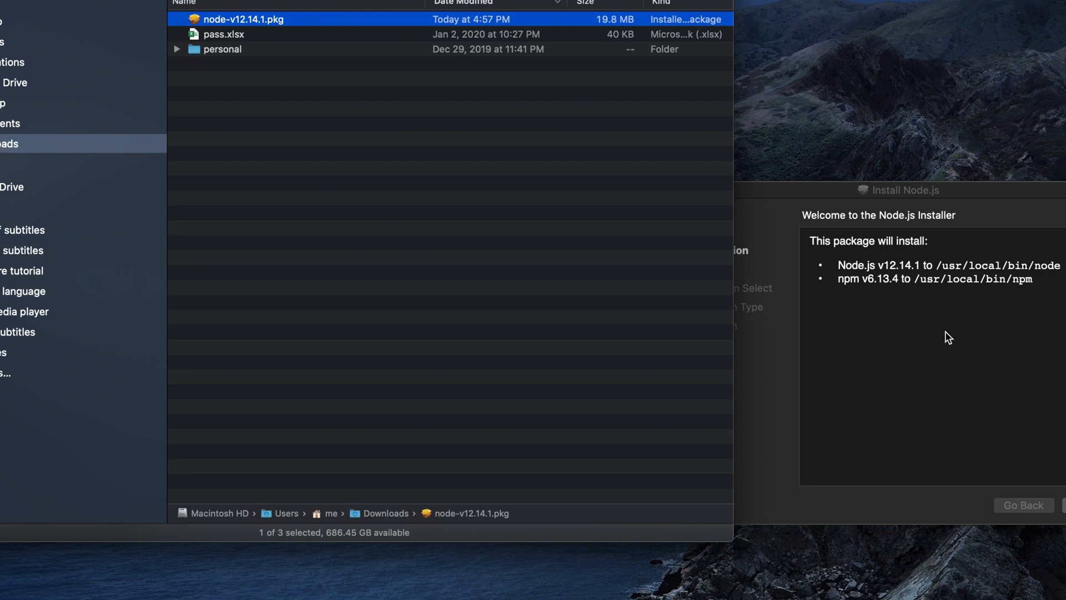